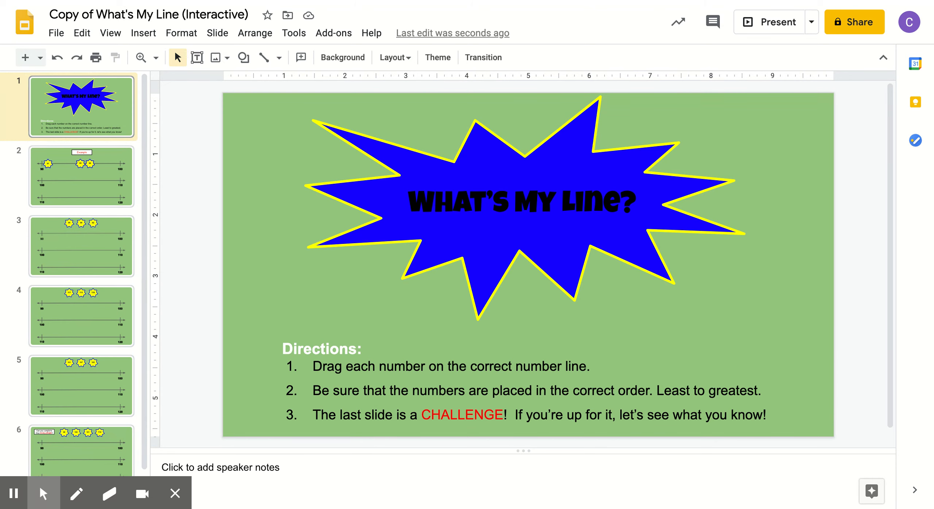
# - Open the Example slide and nudge the 91 star nearer the 90 mark
pyautogui.click(82, 177)
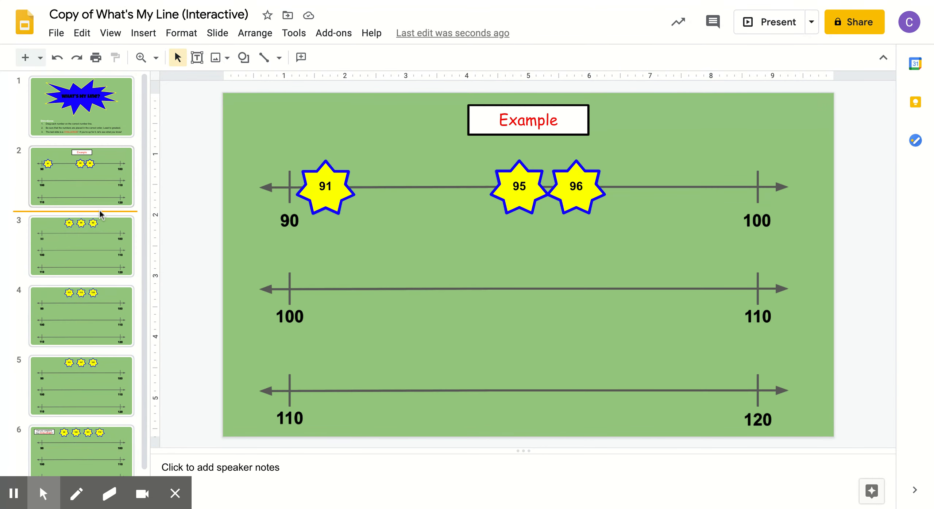
pyautogui.moveTo(163, 124)
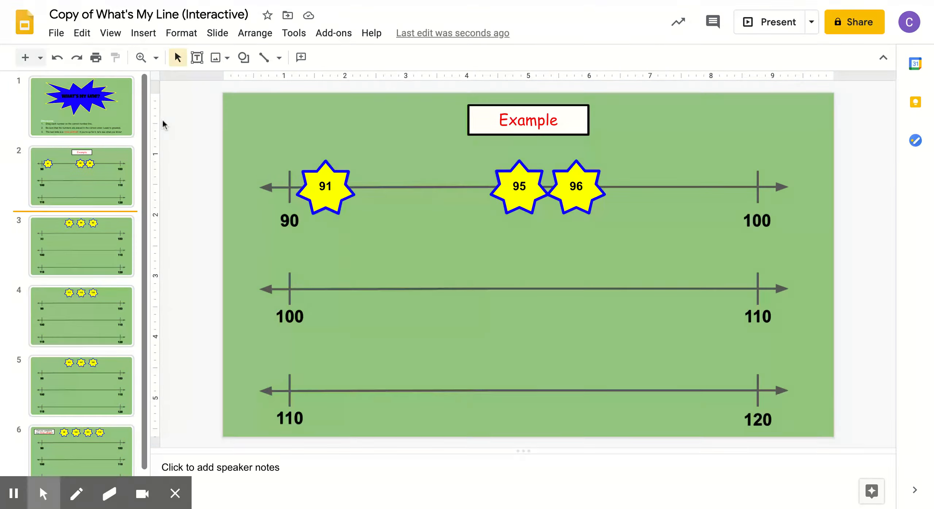
pyautogui.moveTo(347, 211)
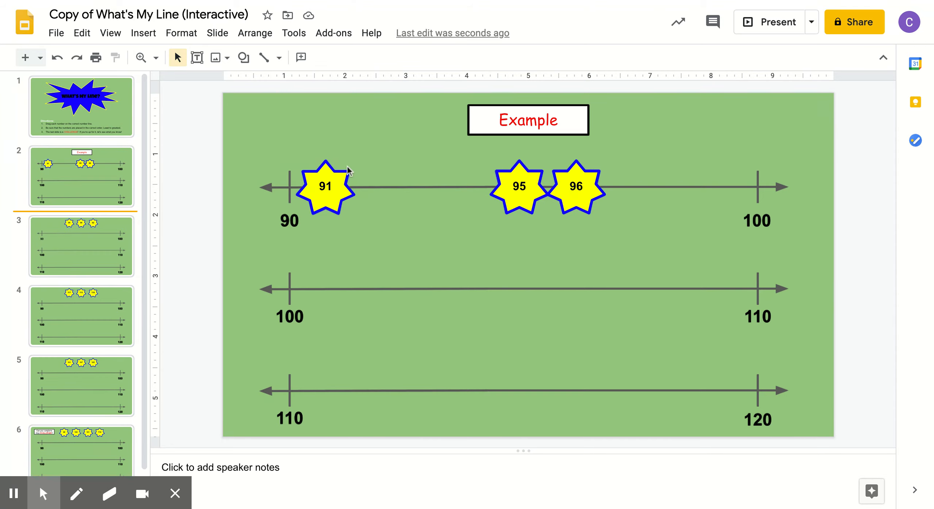
pyautogui.moveTo(781, 169)
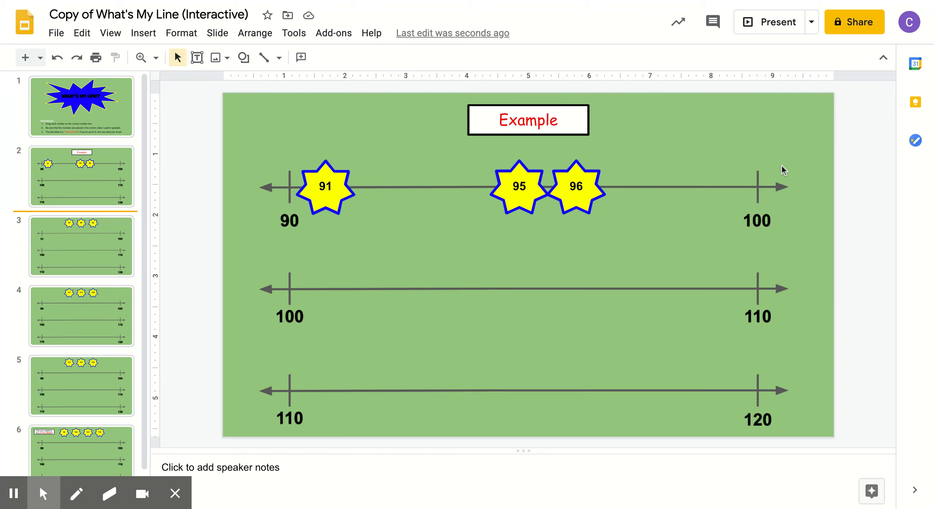
pyautogui.moveTo(550, 209)
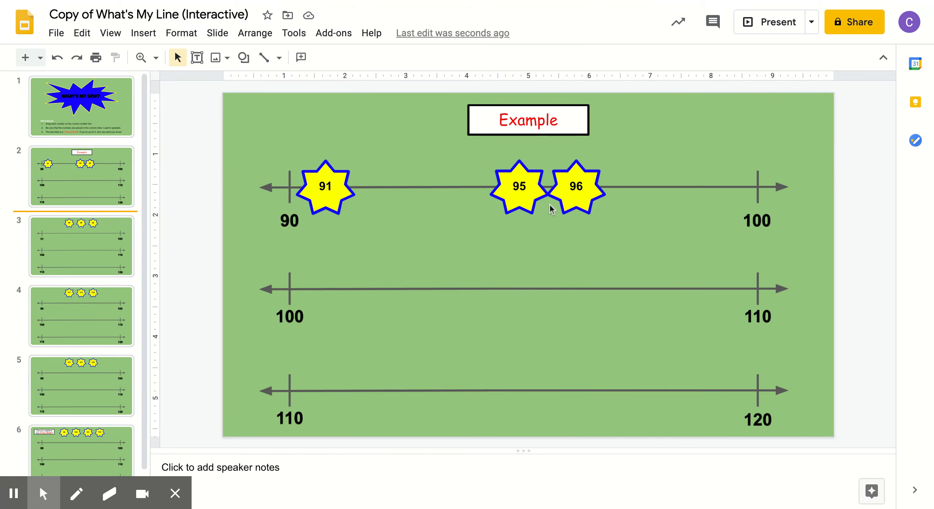
pyautogui.moveTo(274, 204)
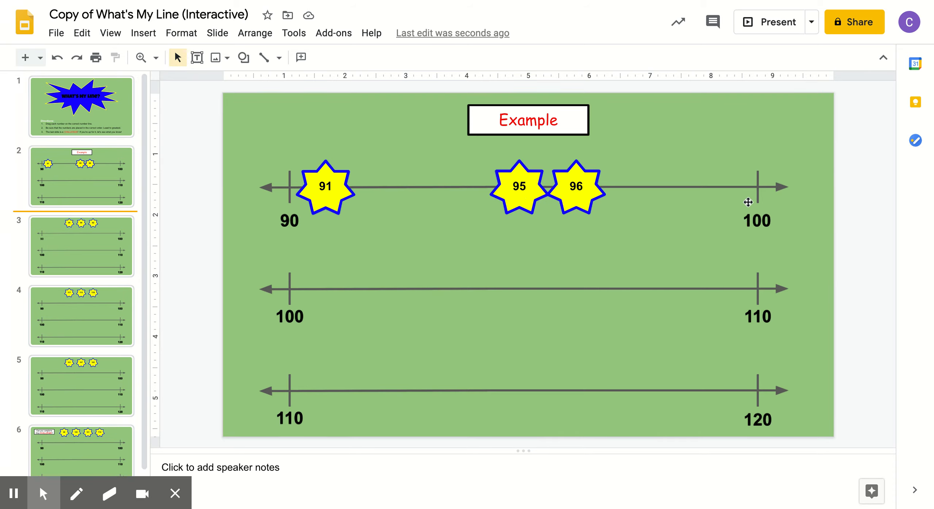
pyautogui.moveTo(748, 206)
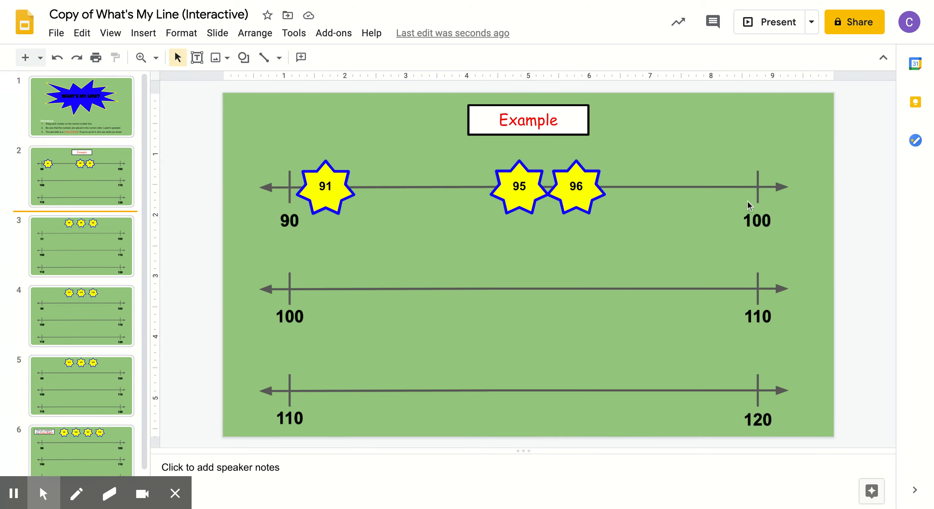
pyautogui.moveTo(319, 206)
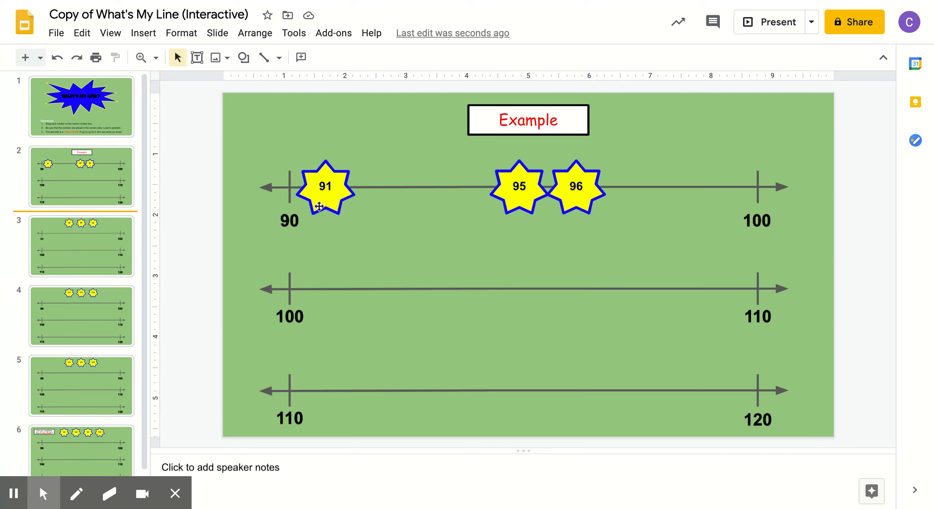
pyautogui.click(325, 187)
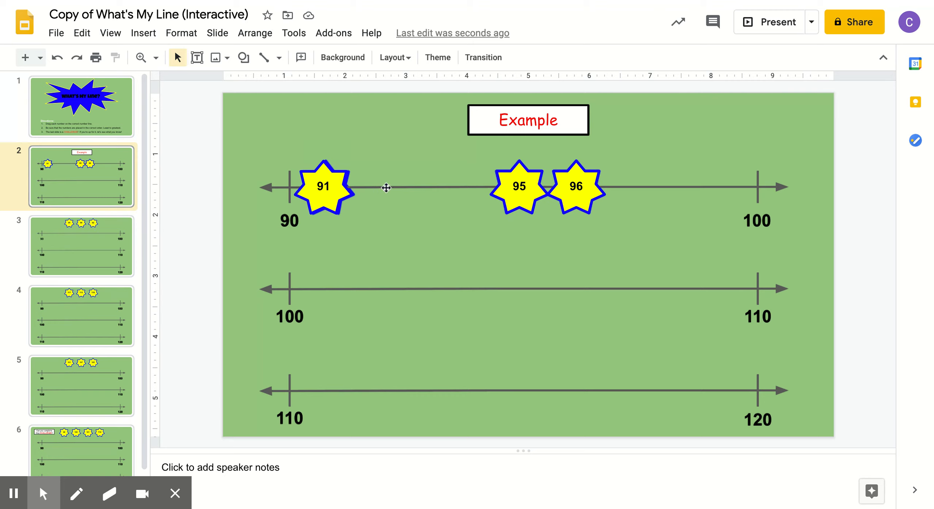
pyautogui.moveTo(77, 493)
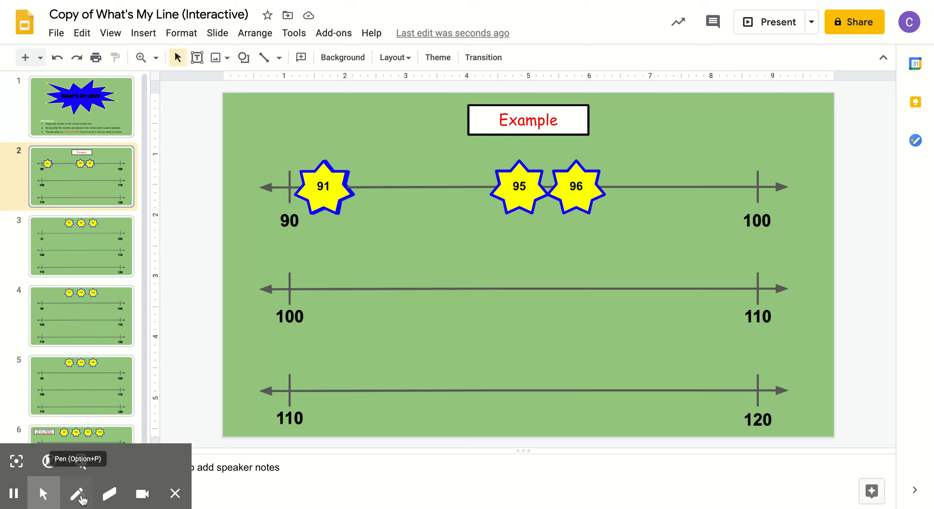
# - Handwrite 92, 93, 94 and 97 along the 90–100 line, continuing toward 100
pyautogui.click(77, 494)
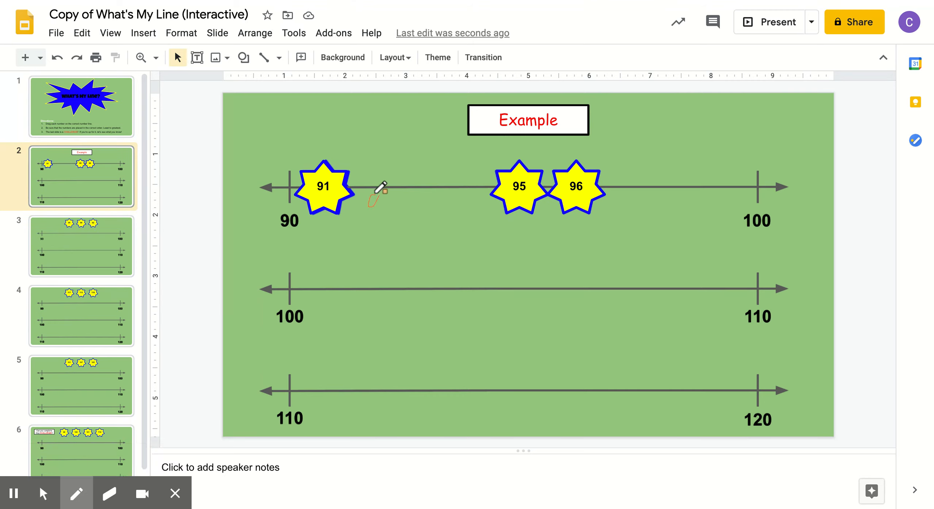
pyautogui.moveTo(376, 197); pyautogui.dragTo(386, 214)
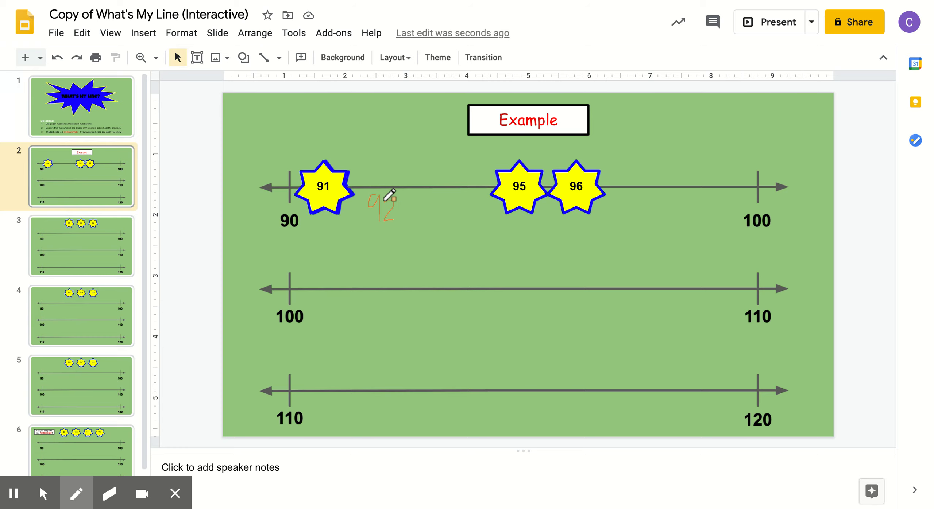
pyautogui.moveTo(420, 197); pyautogui.dragTo(426, 214)
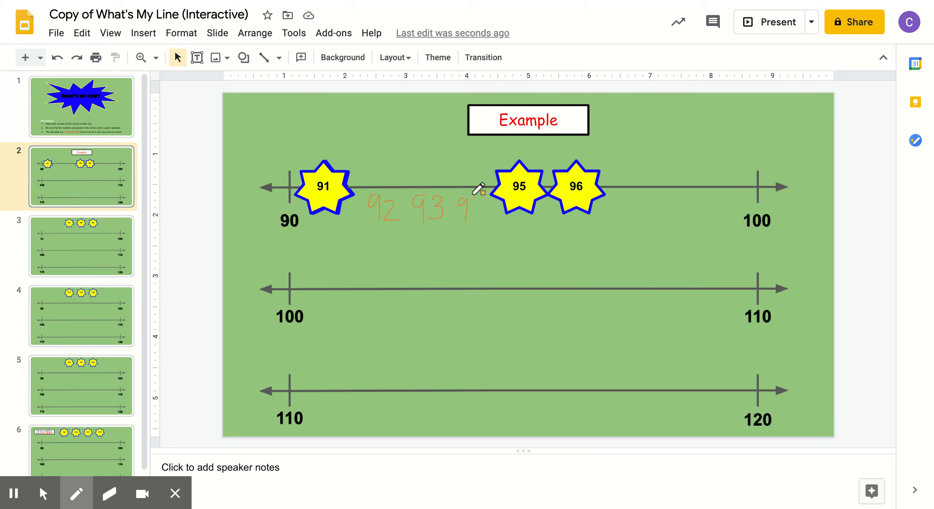
pyautogui.moveTo(462, 209); pyautogui.dragTo(518, 194)
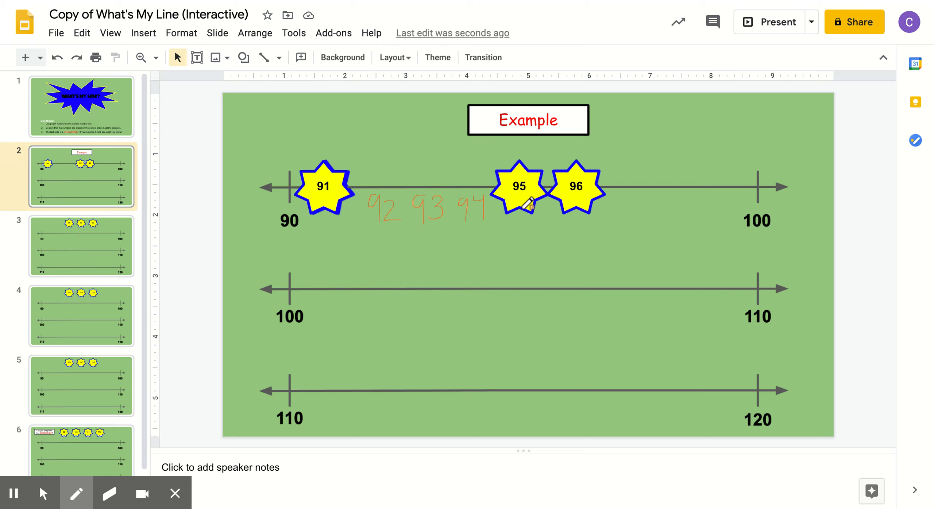
pyautogui.moveTo(626, 191)
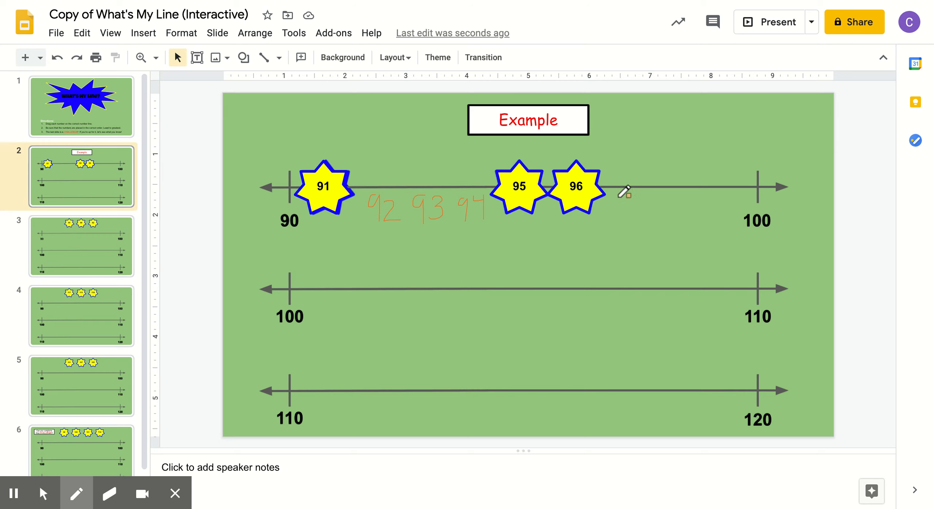
pyautogui.moveTo(627, 194); pyautogui.dragTo(628, 211)
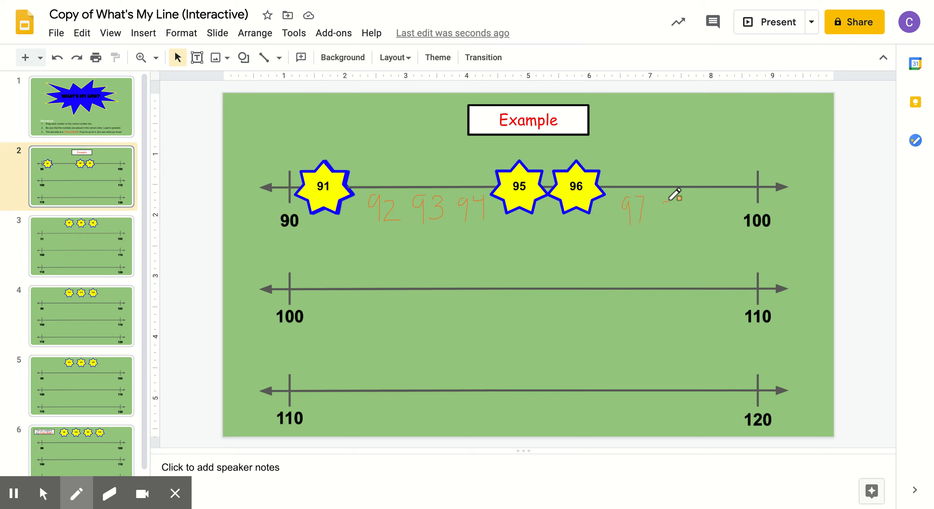
pyautogui.moveTo(661, 197); pyautogui.dragTo(699, 217)
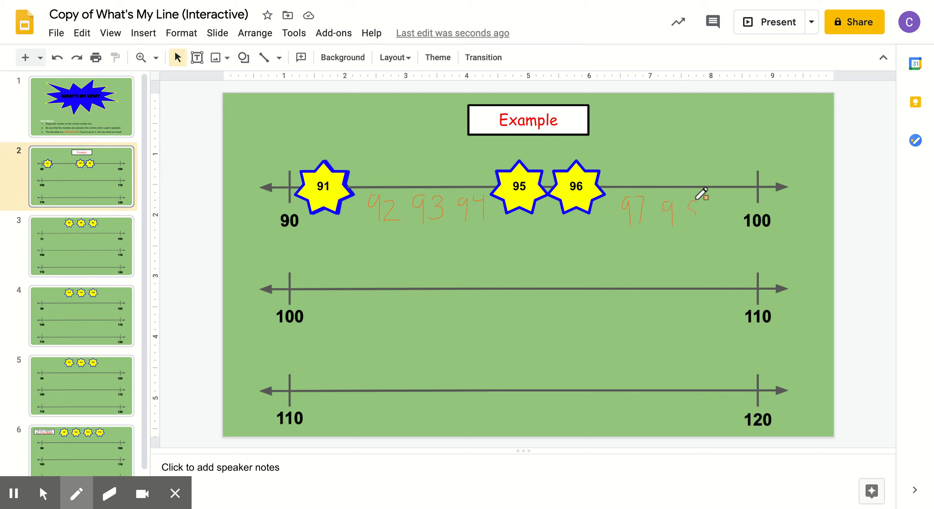
pyautogui.moveTo(685, 208); pyautogui.dragTo(727, 208)
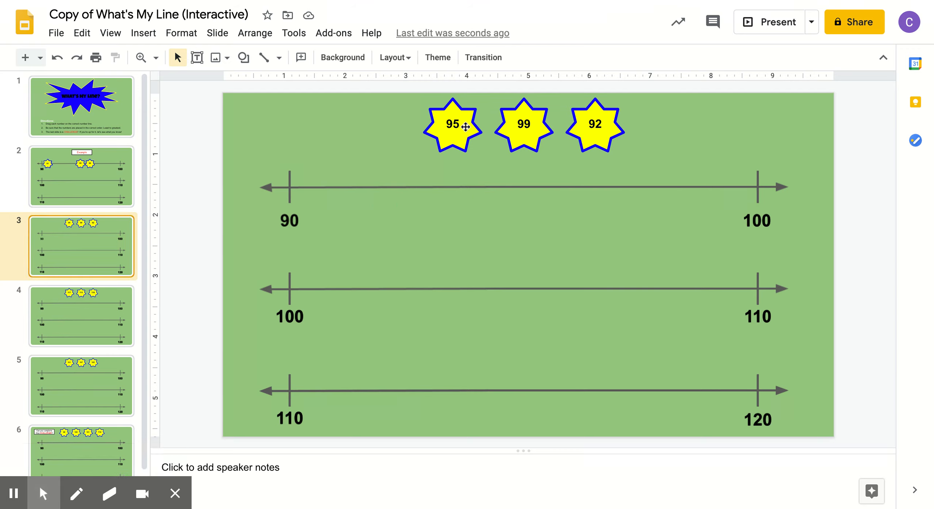
pyautogui.moveTo(531, 126)
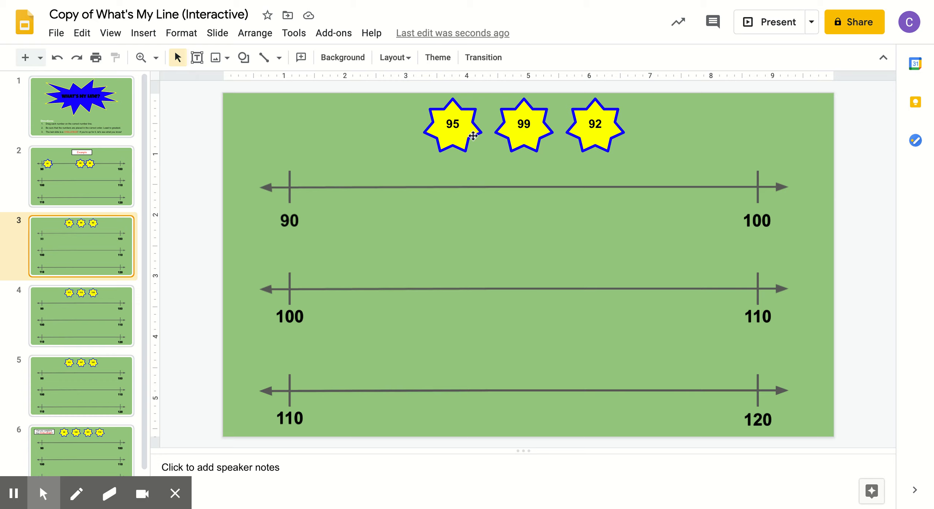
pyautogui.moveTo(718, 205)
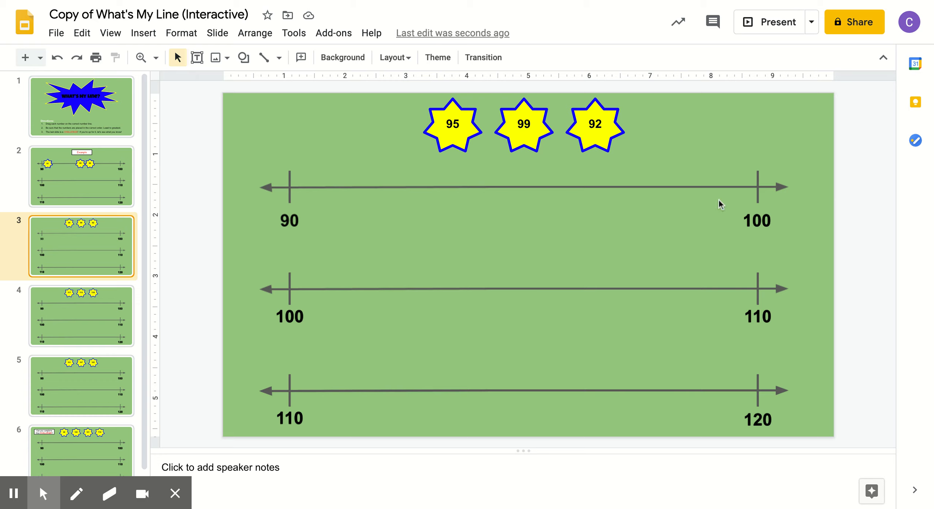
pyautogui.moveTo(734, 204)
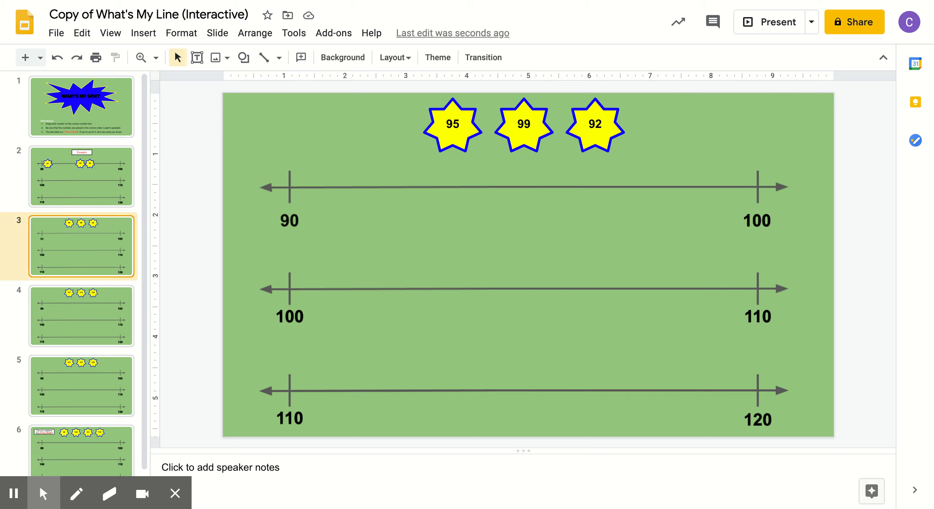
pyautogui.moveTo(295, 322)
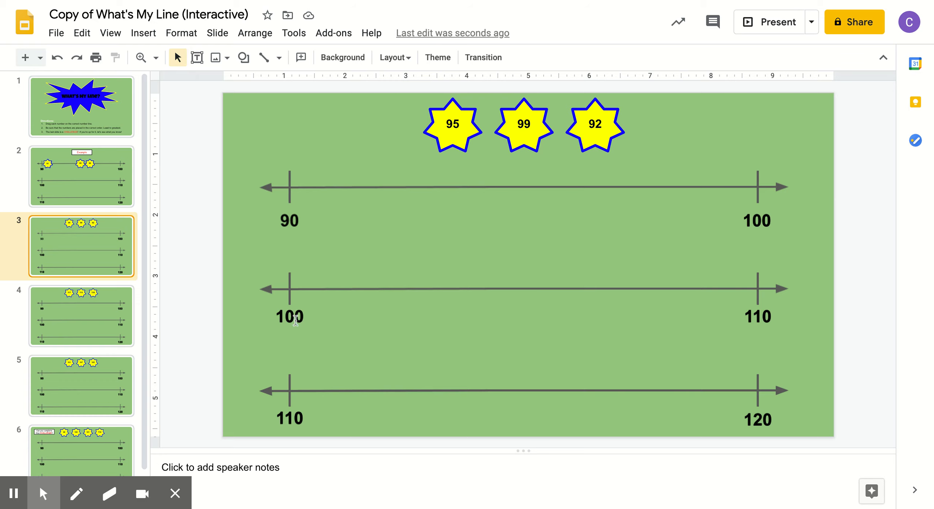
pyautogui.moveTo(750, 309)
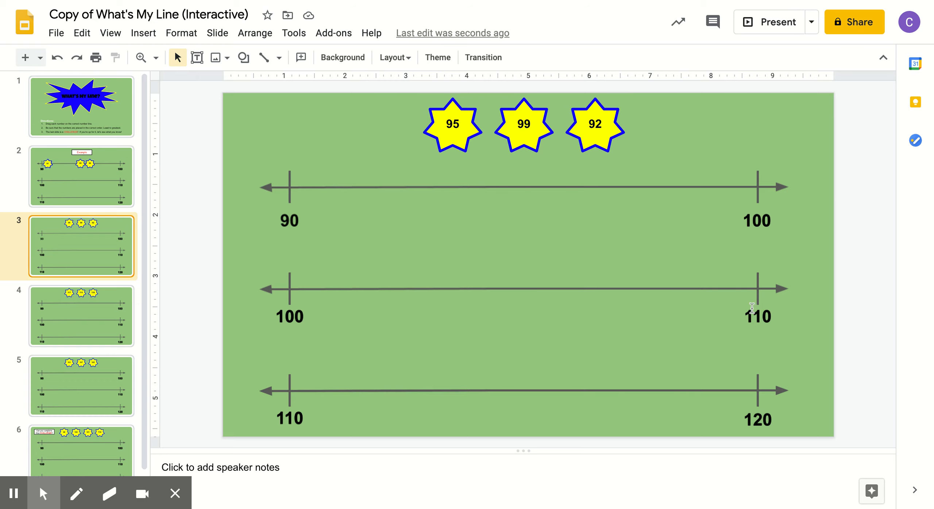
pyautogui.moveTo(277, 418)
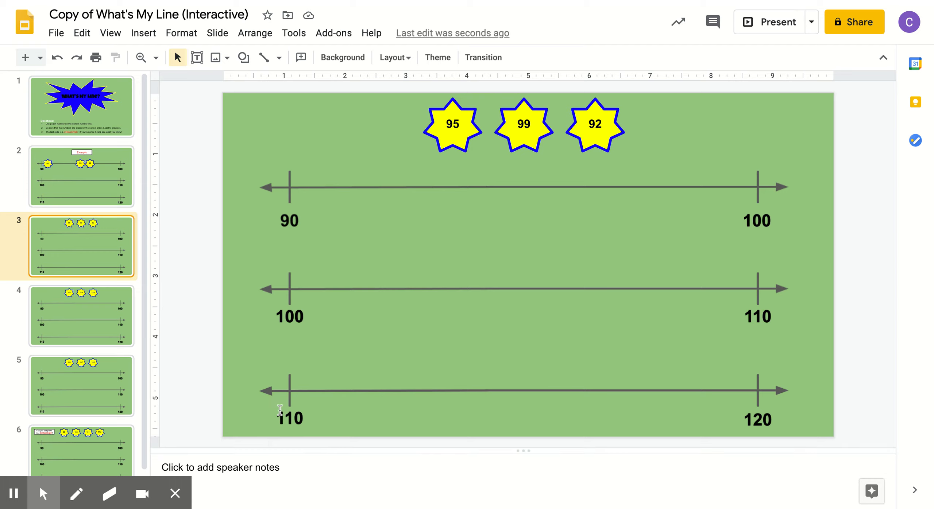
pyautogui.moveTo(776, 408)
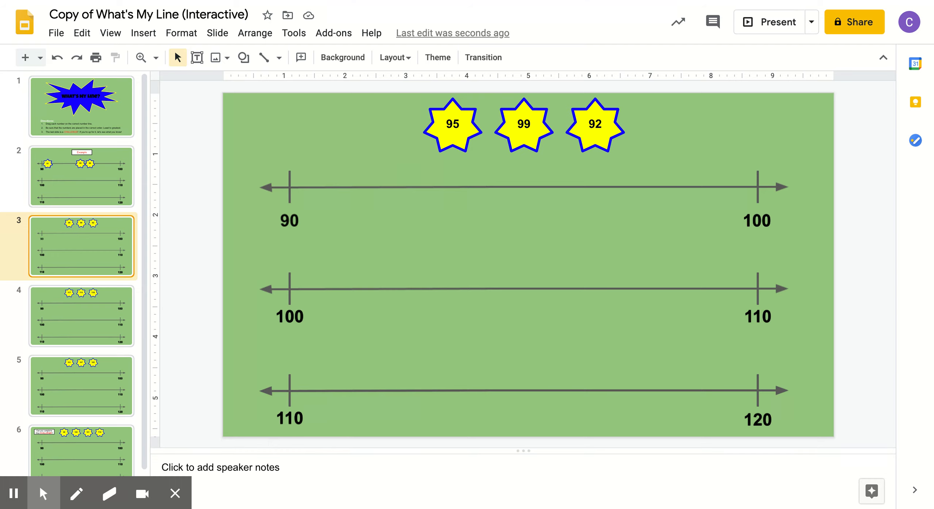
pyautogui.moveTo(442, 217)
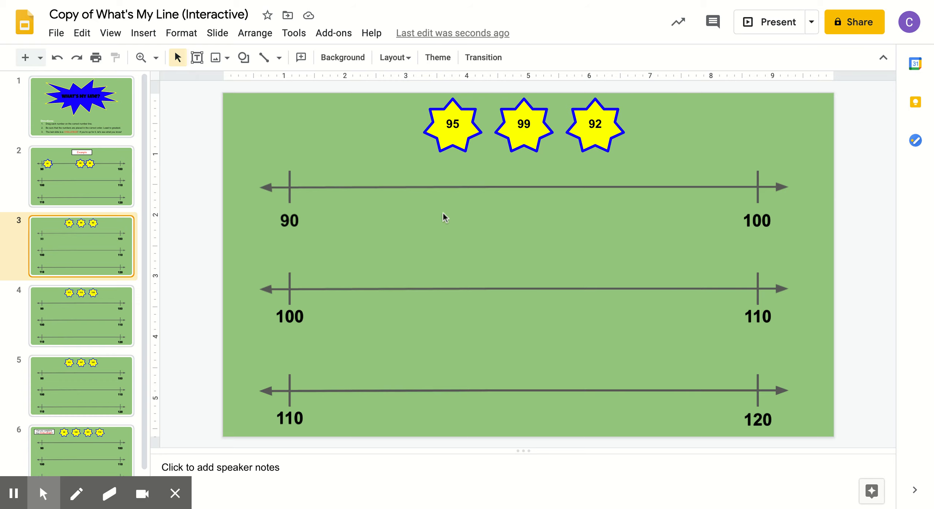
pyautogui.moveTo(720, 210)
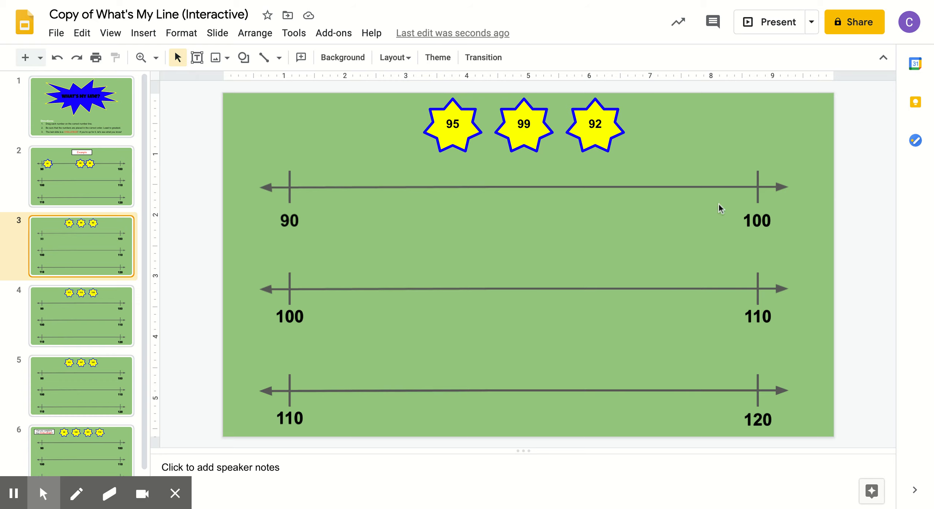
pyautogui.moveTo(403, 248)
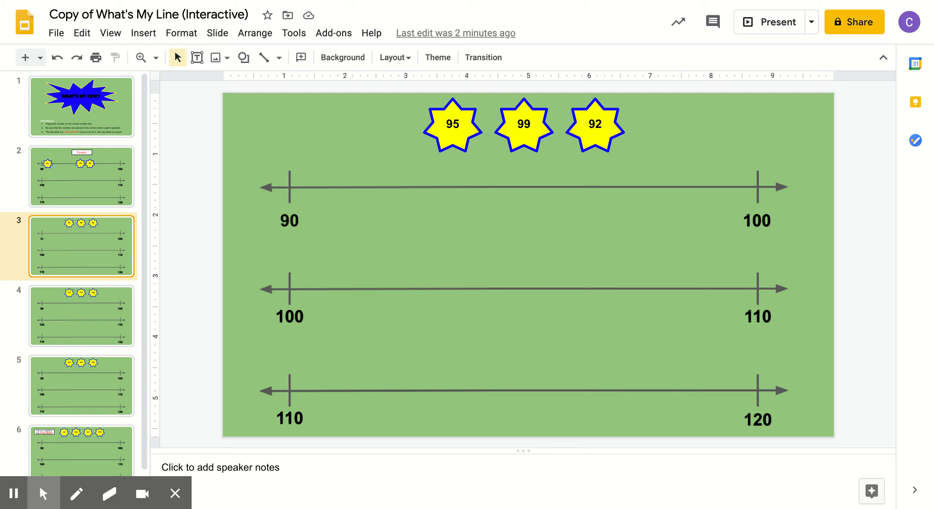
# - Handwrite 91 beside the 90 mark and drag star 92 onto the line
pyautogui.click(76, 494)
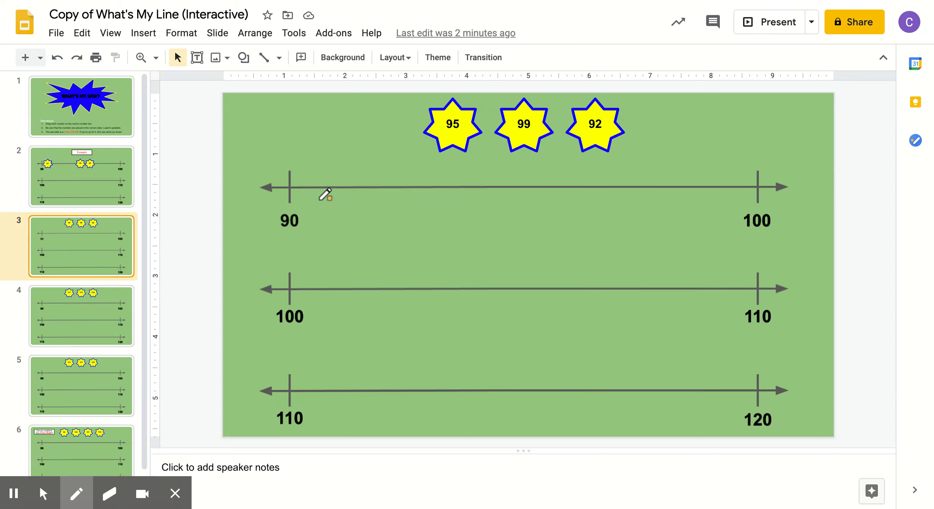
pyautogui.moveTo(322, 194); pyautogui.dragTo(313, 206)
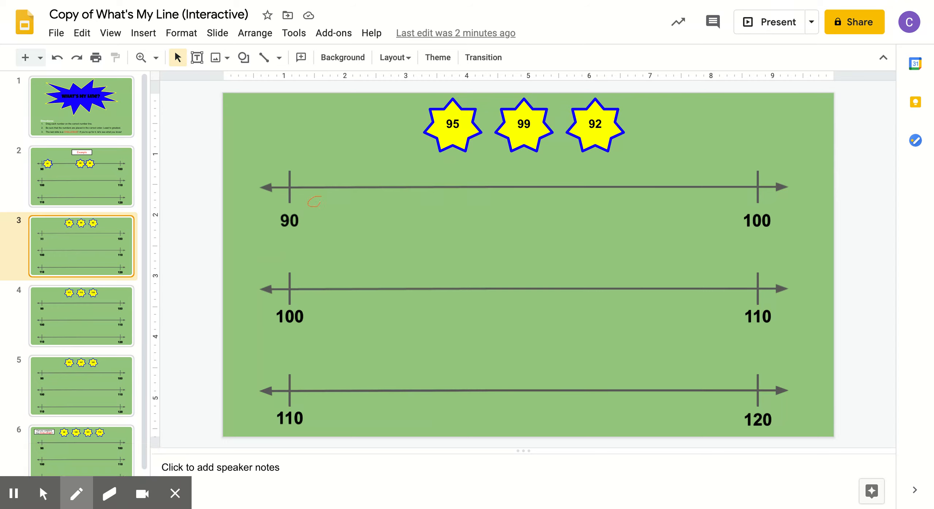
pyautogui.moveTo(322, 202); pyautogui.dragTo(331, 221)
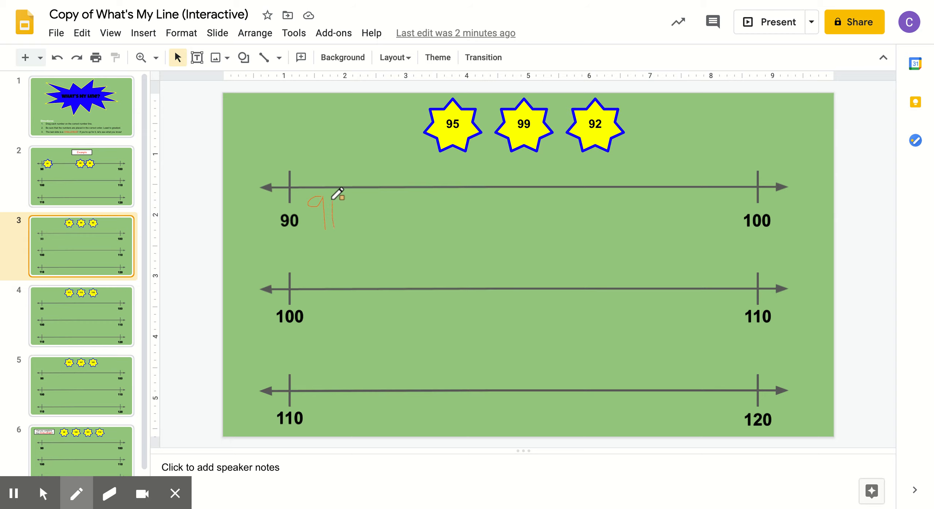
pyautogui.moveTo(591, 138)
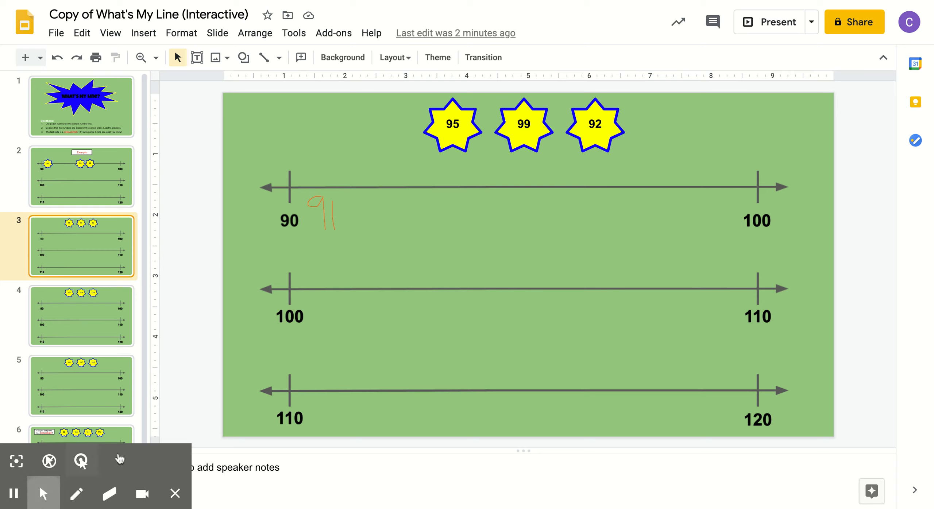
pyautogui.click(595, 123)
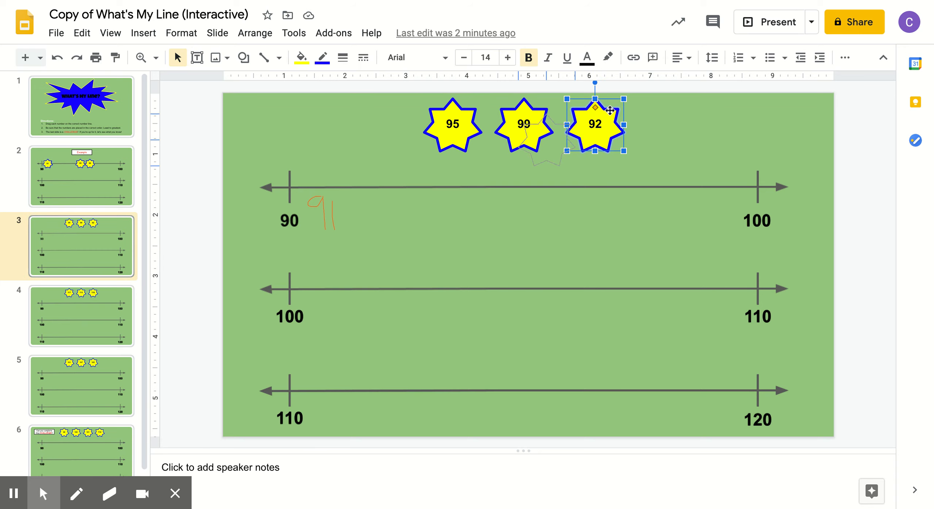
pyautogui.moveTo(594, 125); pyautogui.dragTo(365, 185)
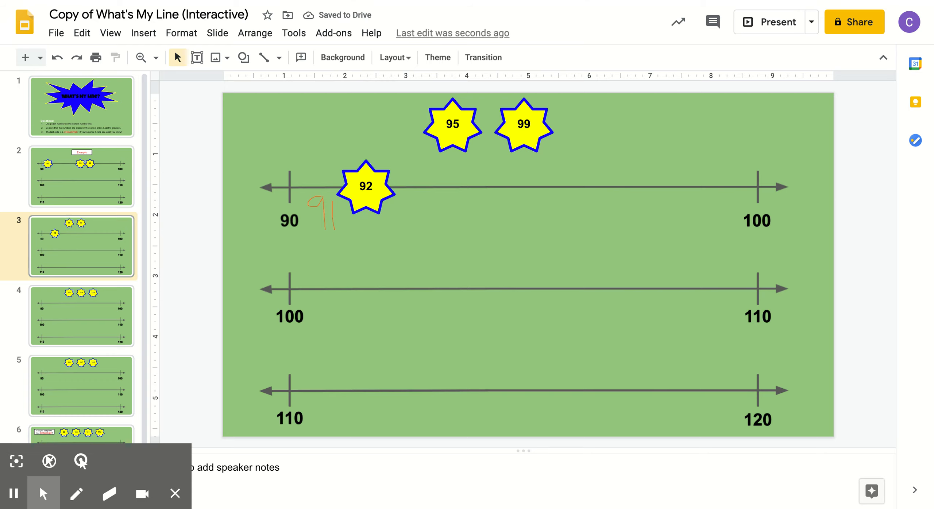
# - Write 93–94, place star 95, write 96–98, and put star 99 before 100
pyautogui.click(76, 494)
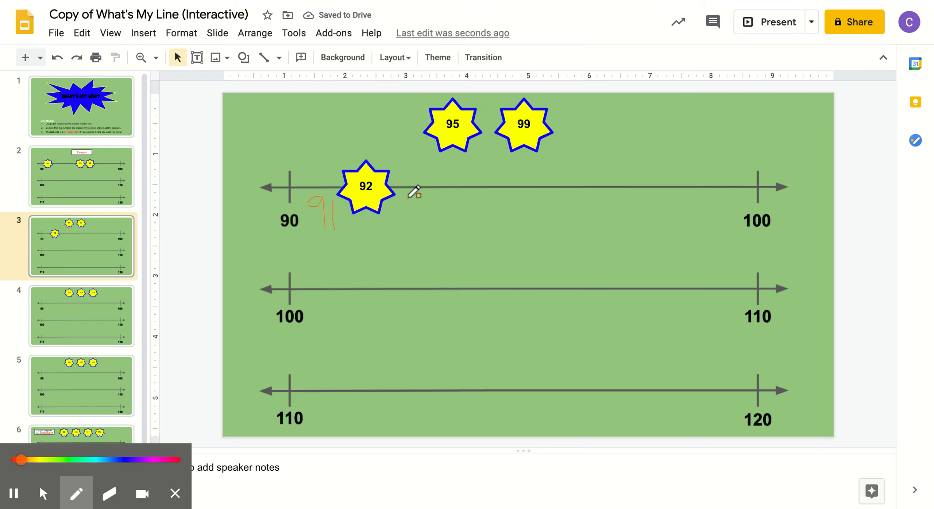
pyautogui.moveTo(414, 194); pyautogui.dragTo(417, 206)
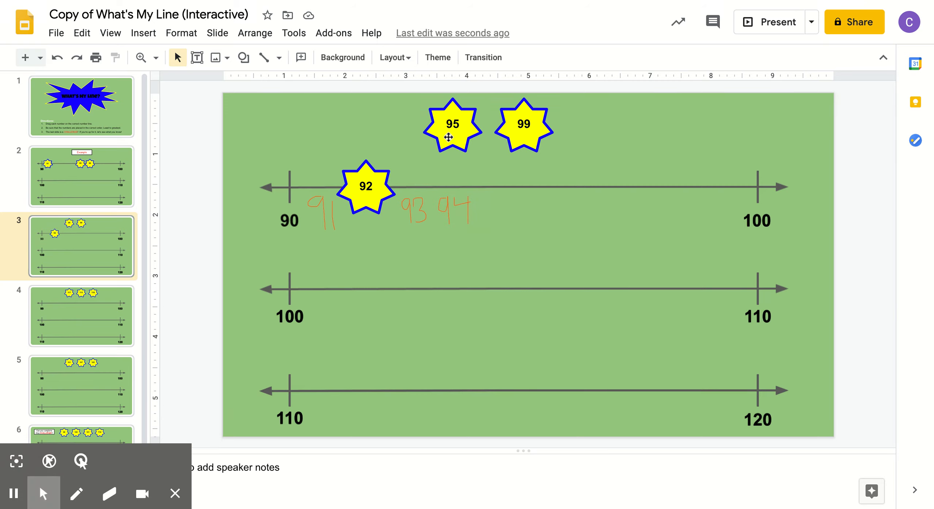
pyautogui.click(451, 126)
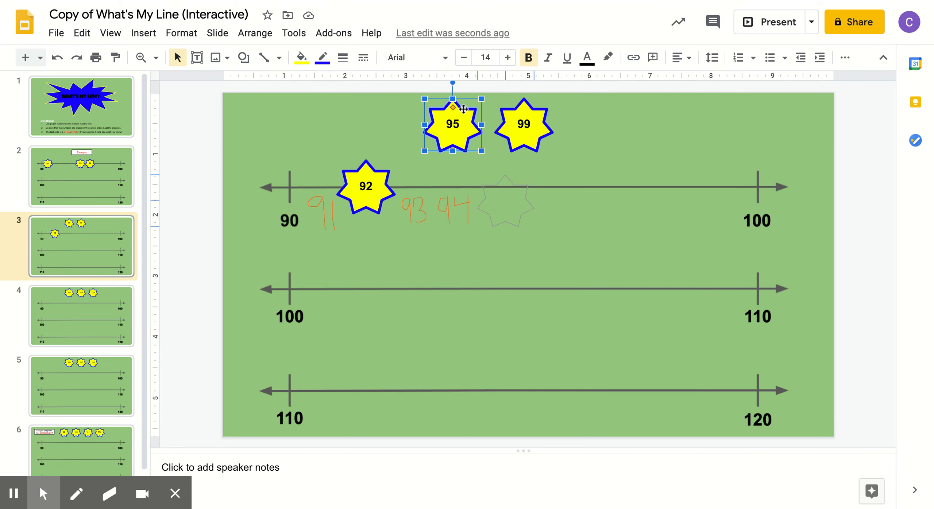
pyautogui.moveTo(453, 124); pyautogui.dragTo(507, 207)
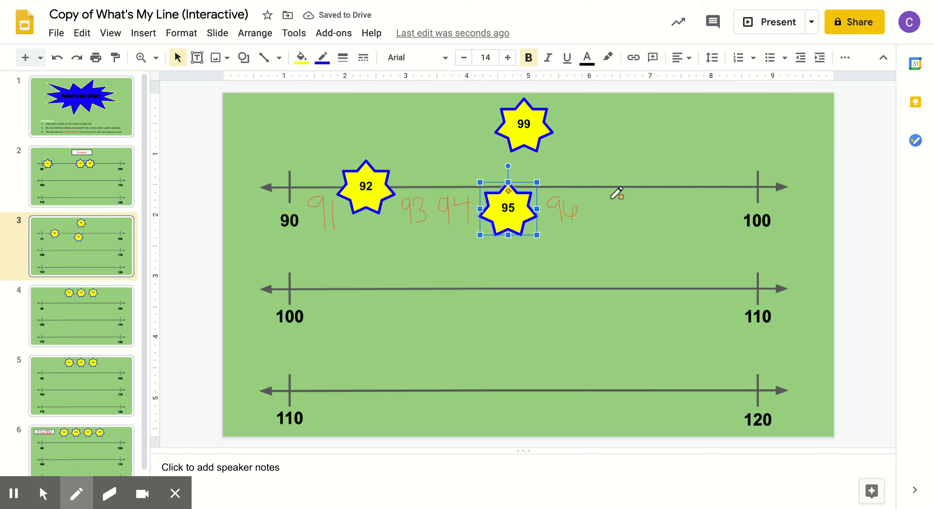
pyautogui.moveTo(608, 199); pyautogui.dragTo(628, 218)
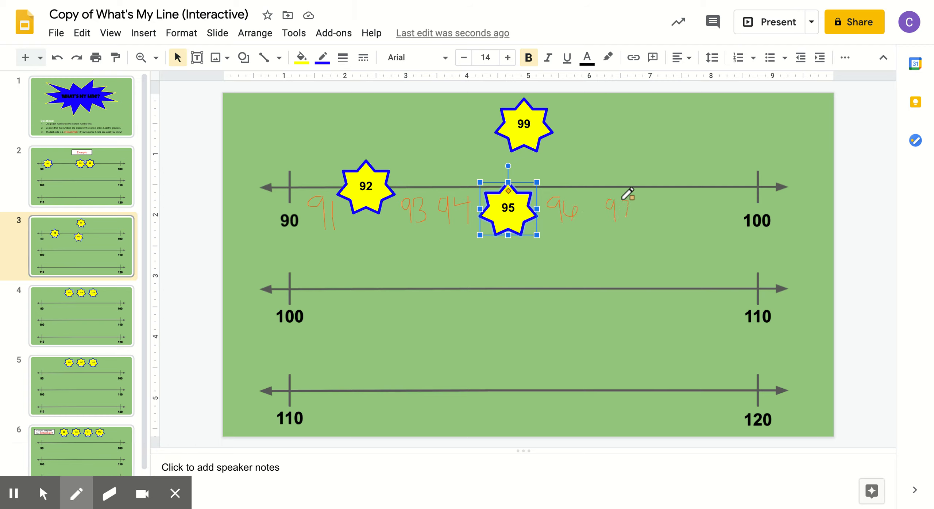
pyautogui.moveTo(647, 200); pyautogui.dragTo(655, 212)
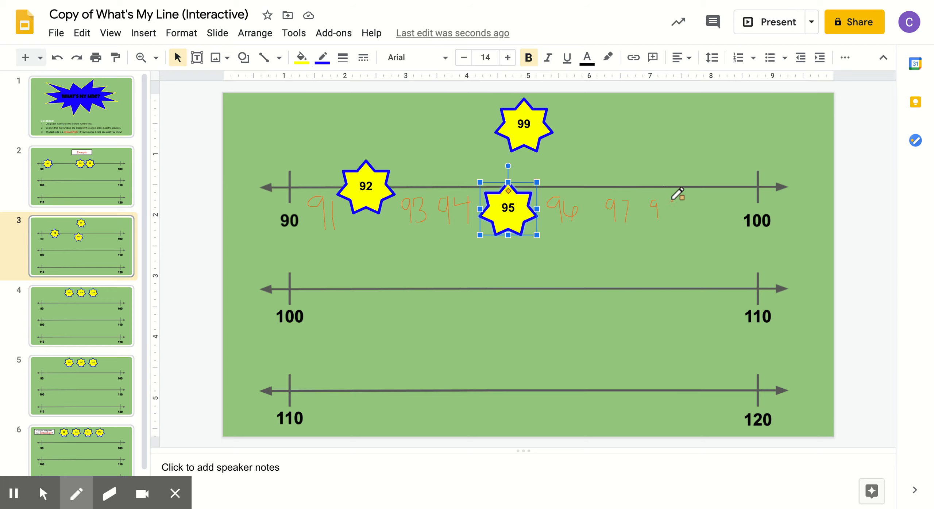
pyautogui.click(77, 494)
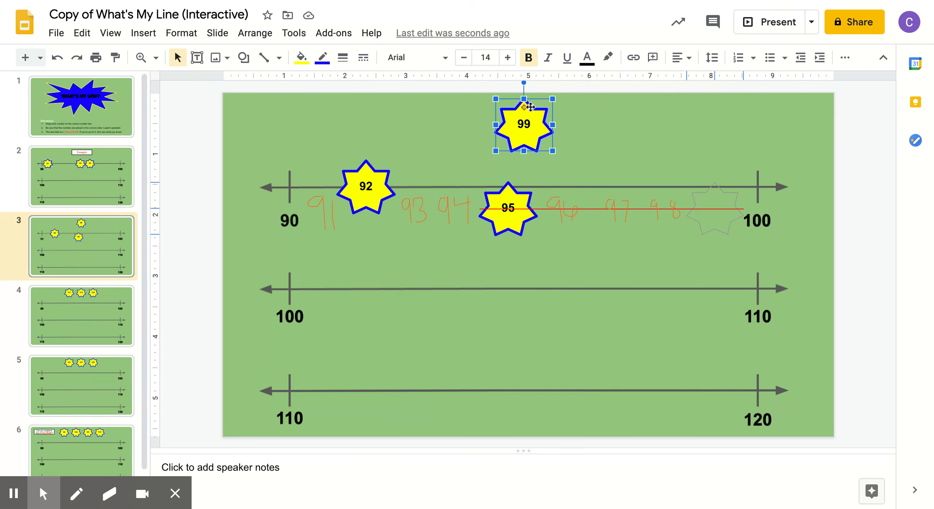
pyautogui.moveTo(523, 124); pyautogui.dragTo(713, 207)
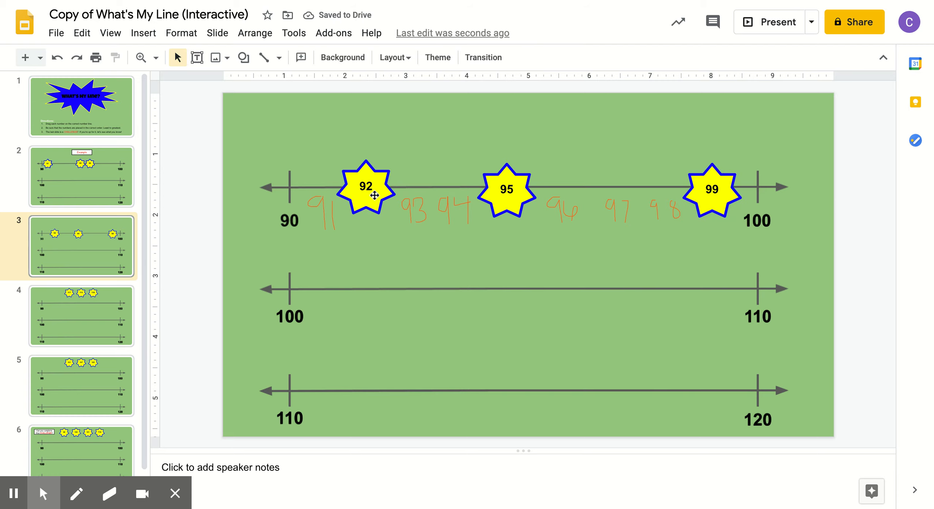
pyautogui.moveTo(548, 154)
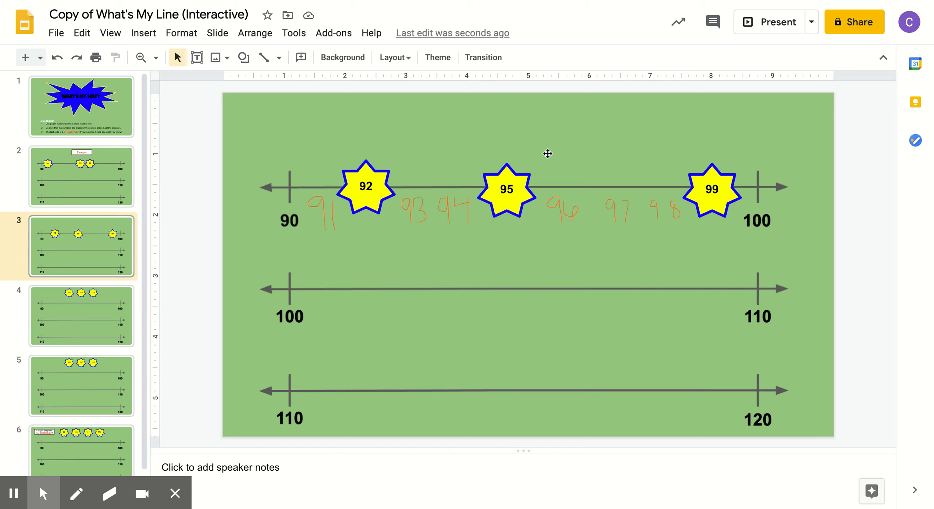
pyautogui.moveTo(715, 165)
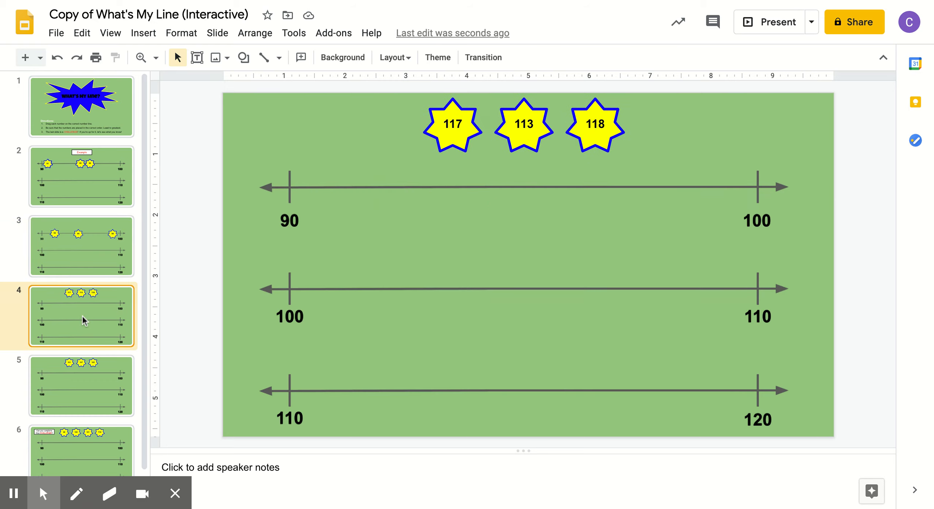
pyautogui.moveTo(474, 152)
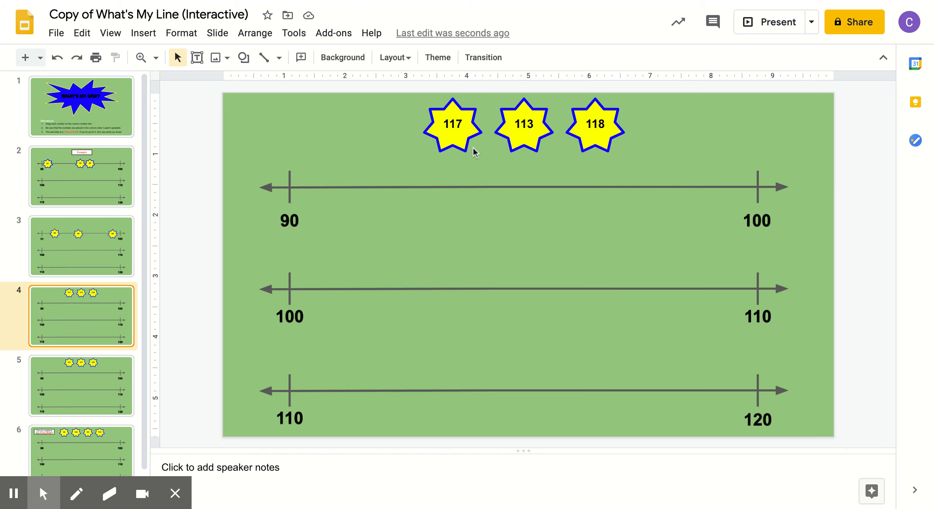
pyautogui.moveTo(614, 148)
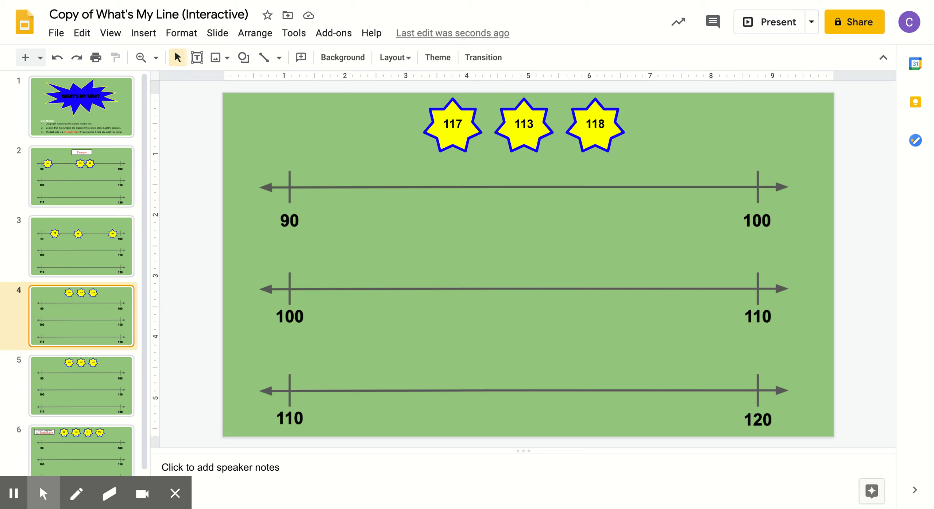
pyautogui.moveTo(701, 216)
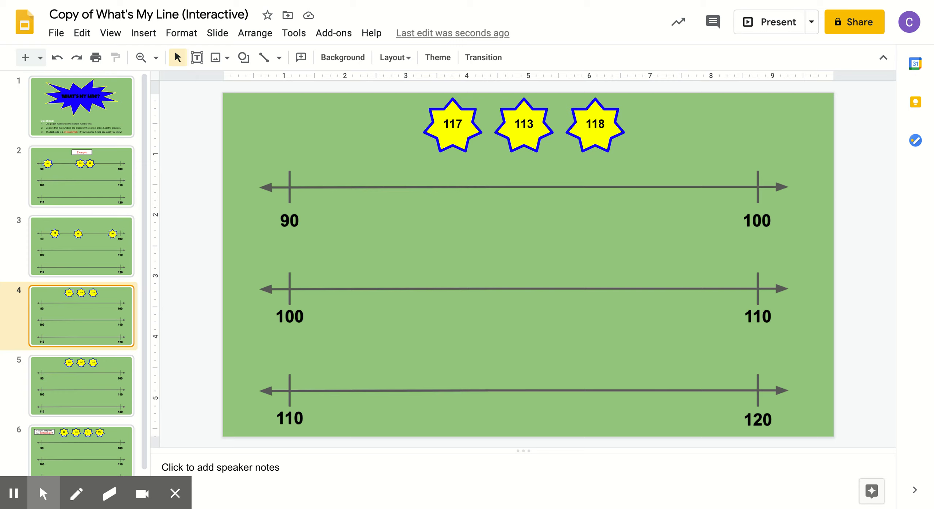
pyautogui.moveTo(290, 328)
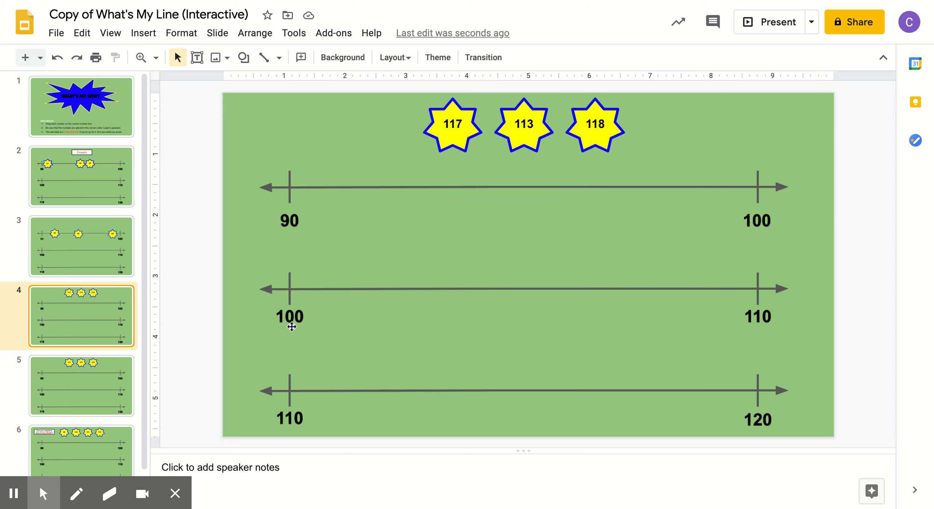
pyautogui.moveTo(749, 302)
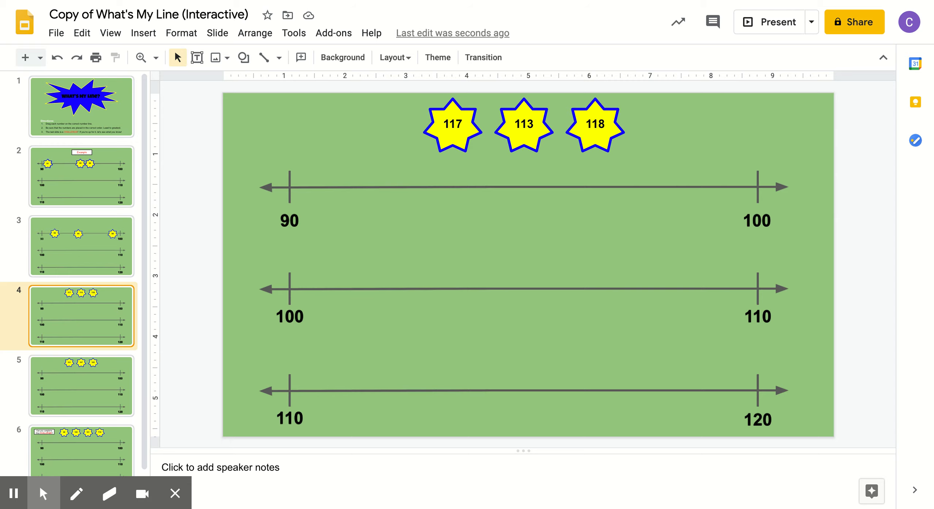
pyautogui.moveTo(317, 433)
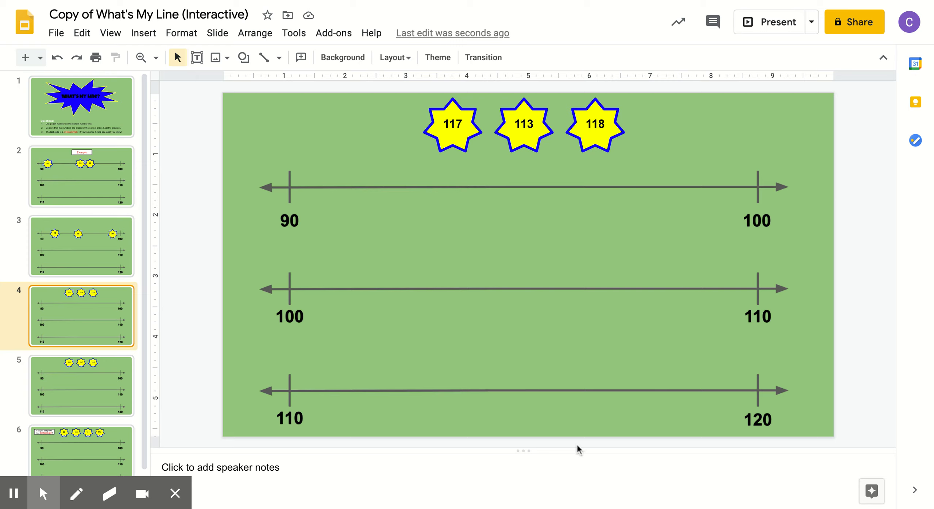
pyautogui.moveTo(743, 420)
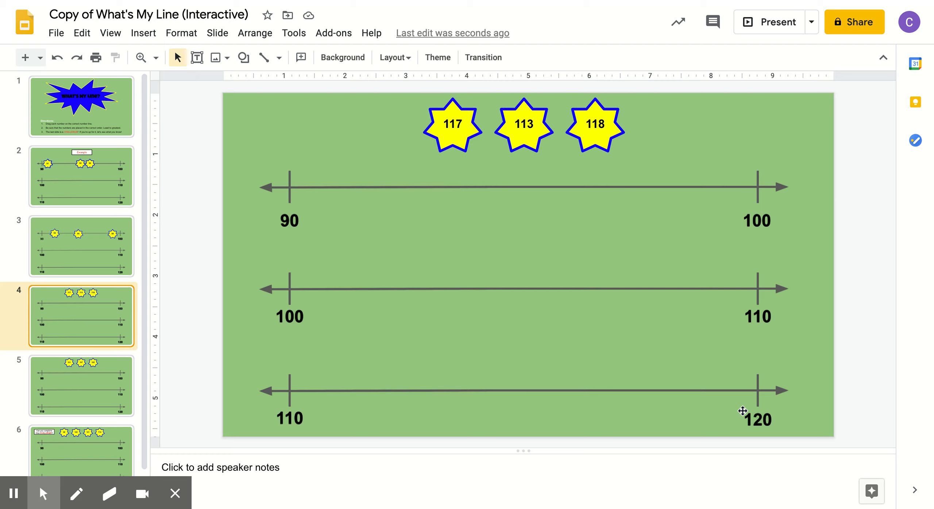
pyautogui.moveTo(680, 424)
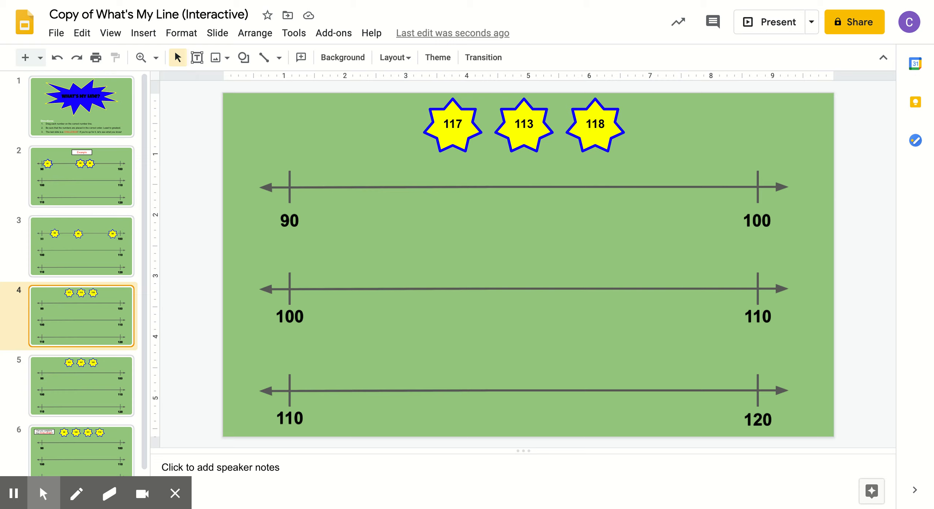
pyautogui.moveTo(463, 131)
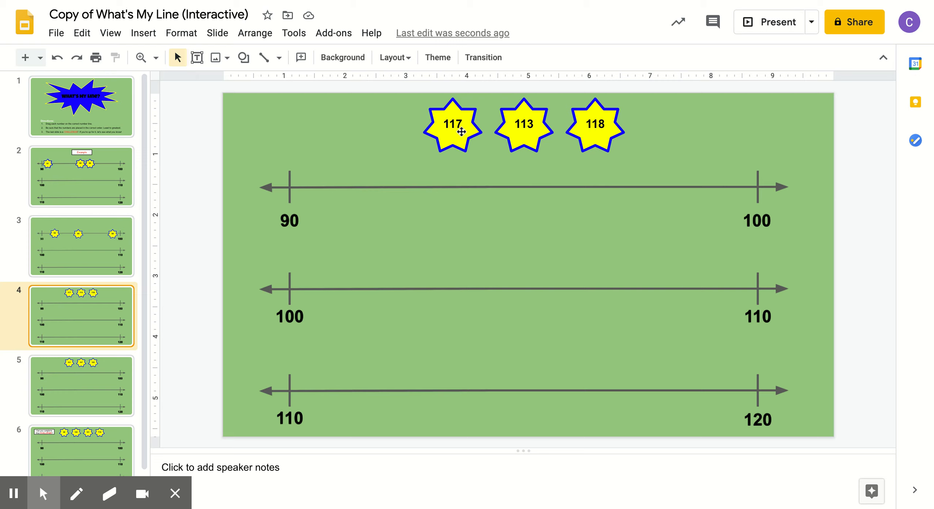
pyautogui.moveTo(608, 130)
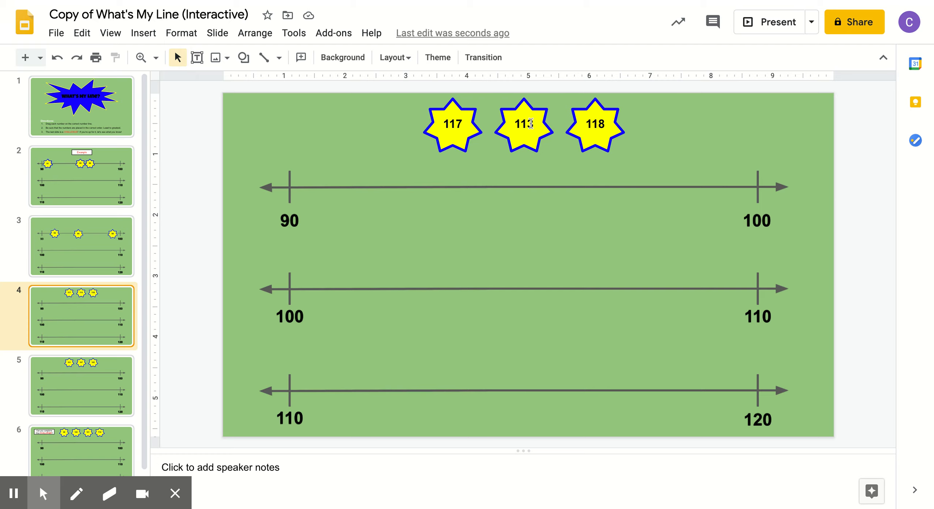
# - Drag star 113 onto the 110–120 line close to 110
pyautogui.click(524, 124)
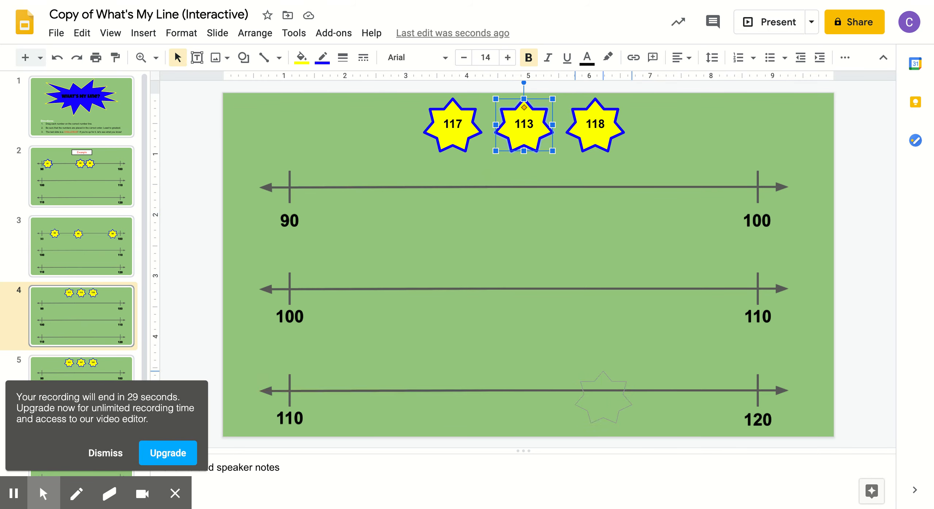
pyautogui.moveTo(523, 125); pyautogui.dragTo(452, 384)
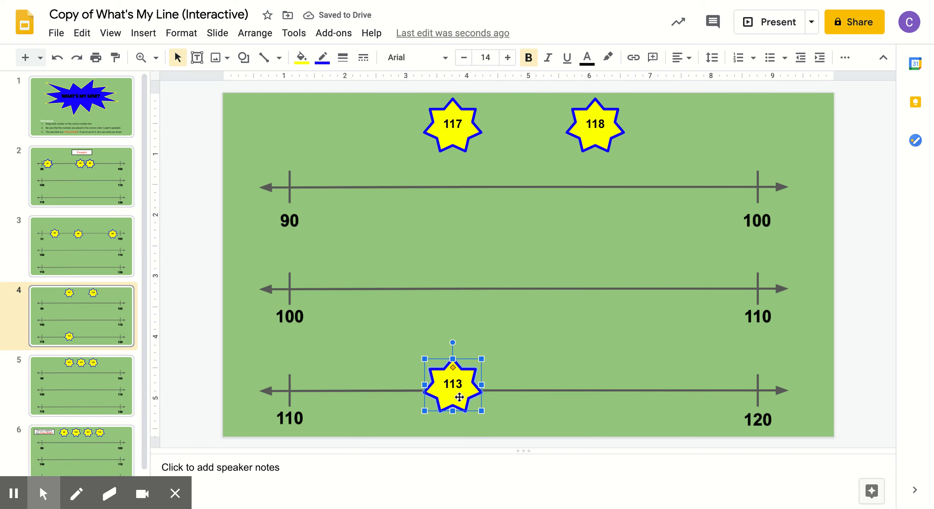
pyautogui.moveTo(452, 386); pyautogui.dragTo(398, 390)
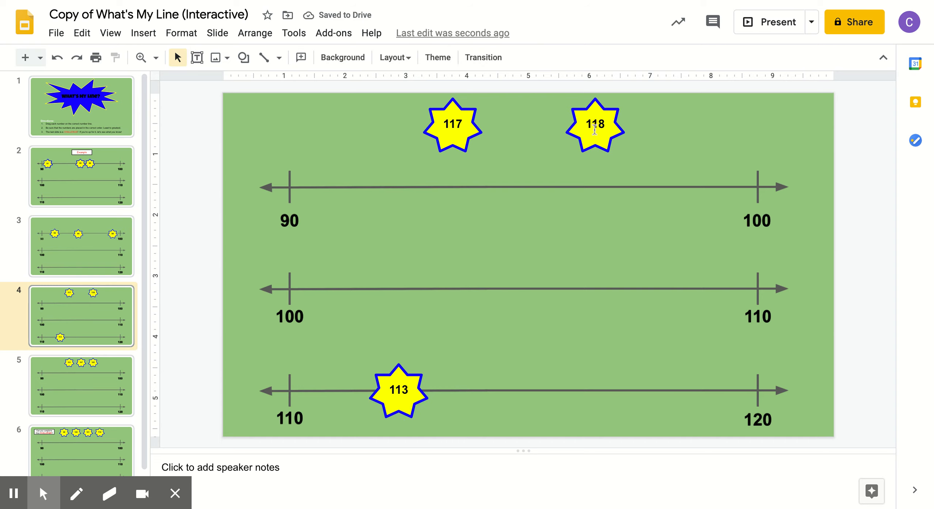
pyautogui.moveTo(547, 176)
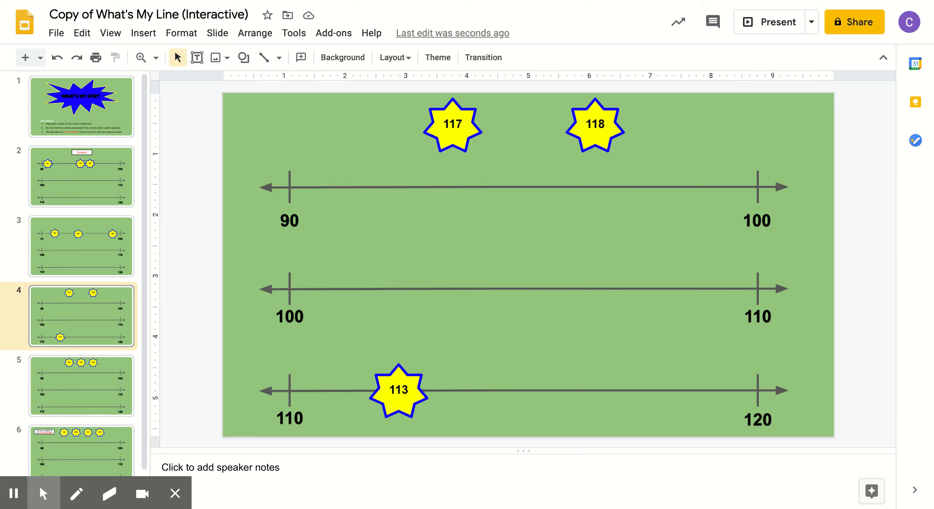
pyautogui.moveTo(465, 128)
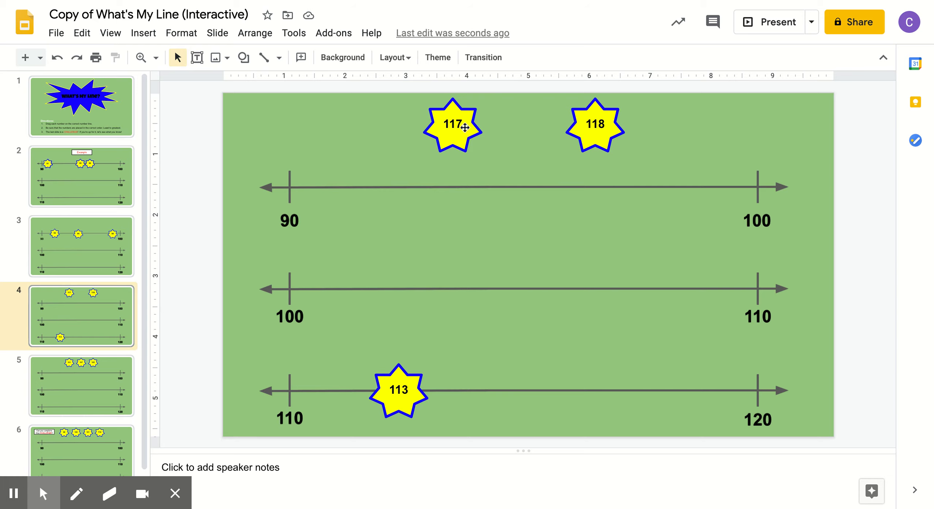
# - Drag star 117 onto the 110–120 line, right of 113 toward 120
pyautogui.click(452, 124)
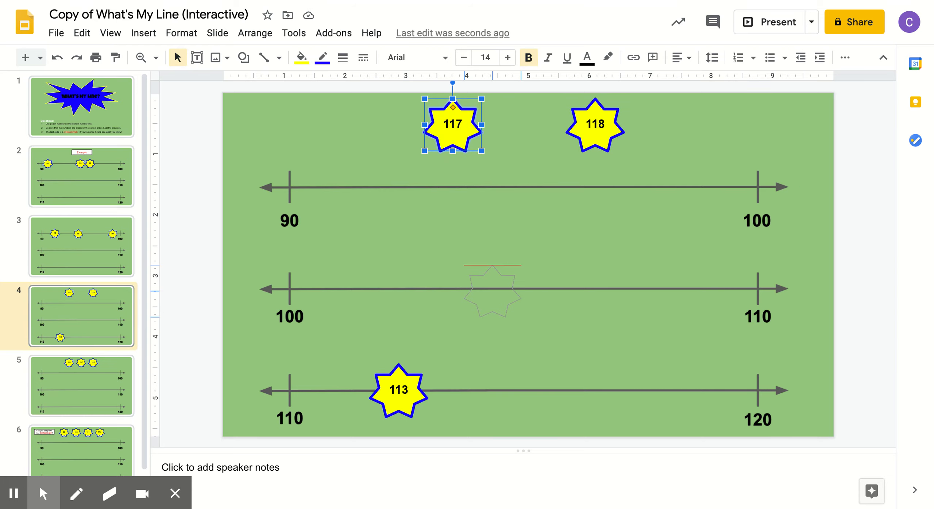
pyautogui.moveTo(452, 126); pyautogui.dragTo(464, 391)
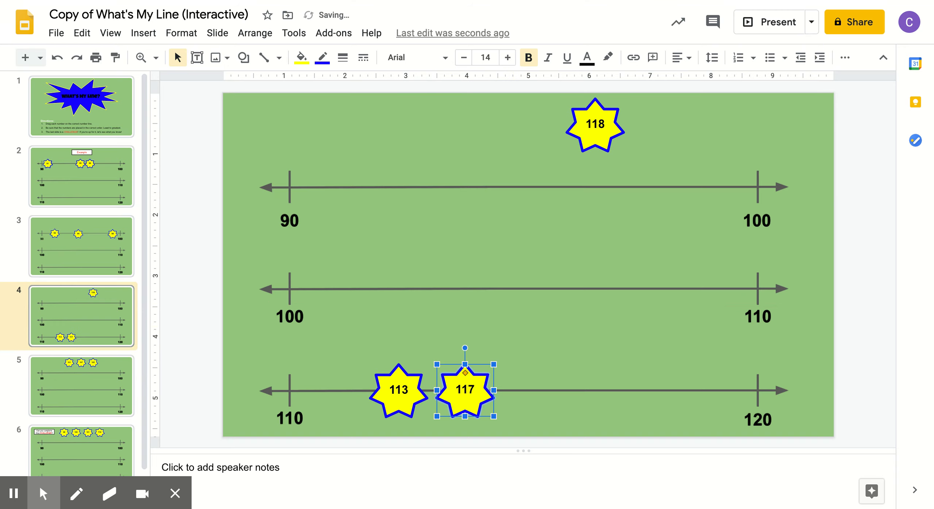
pyautogui.moveTo(464, 390); pyautogui.dragTo(568, 395)
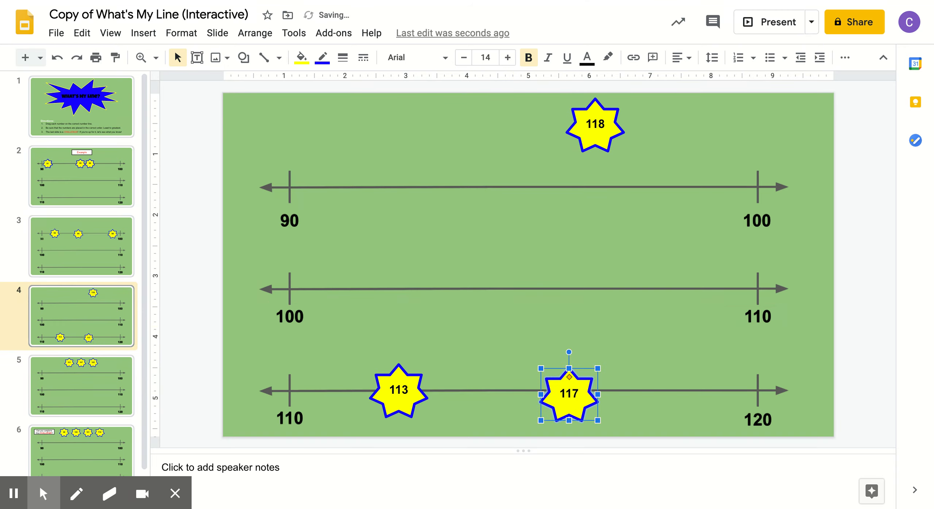